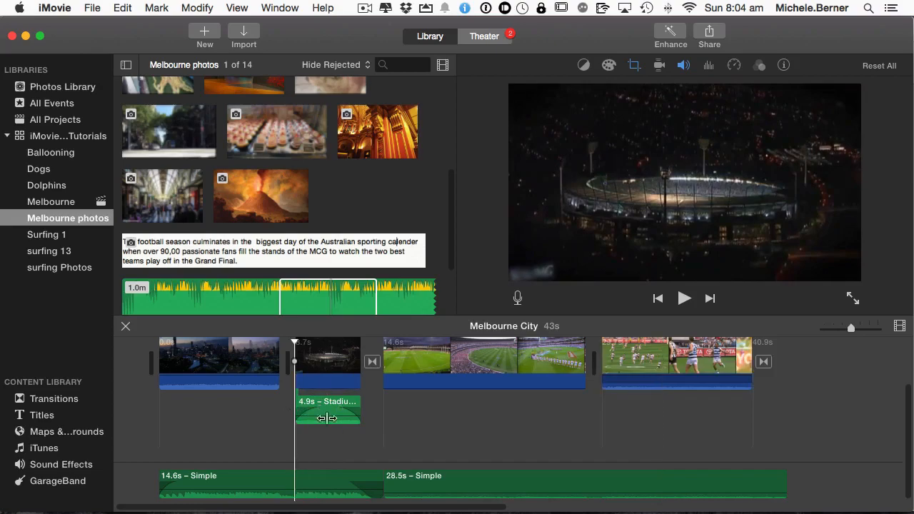
Place the playhead inside the third clip, the football ground footage, for voiceover recording
{"action": "left_click", "coordinate": [683, 298]}
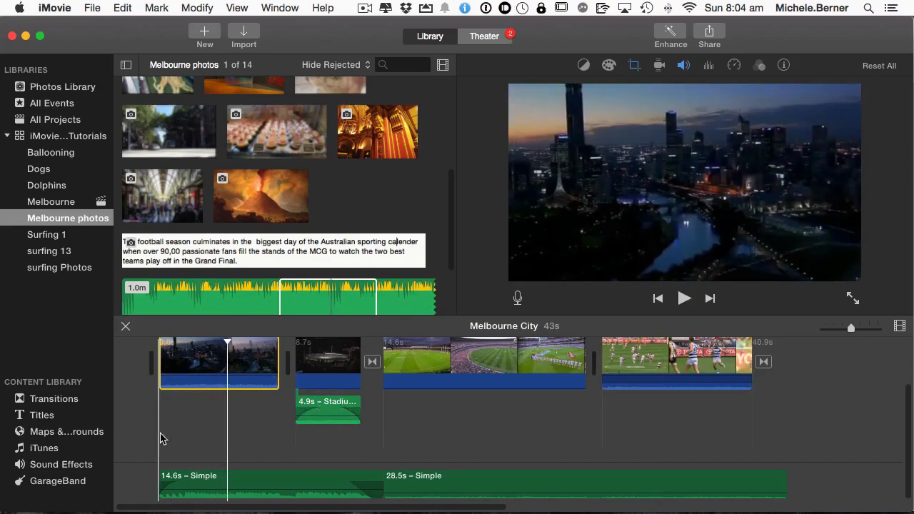
{"action": "left_click", "coordinate": [683, 298]}
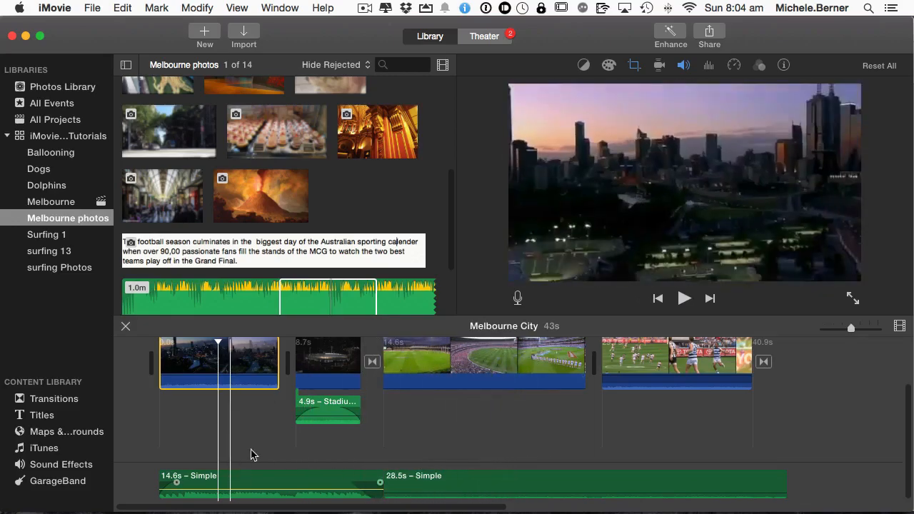
{"action": "left_click", "coordinate": [417, 360]}
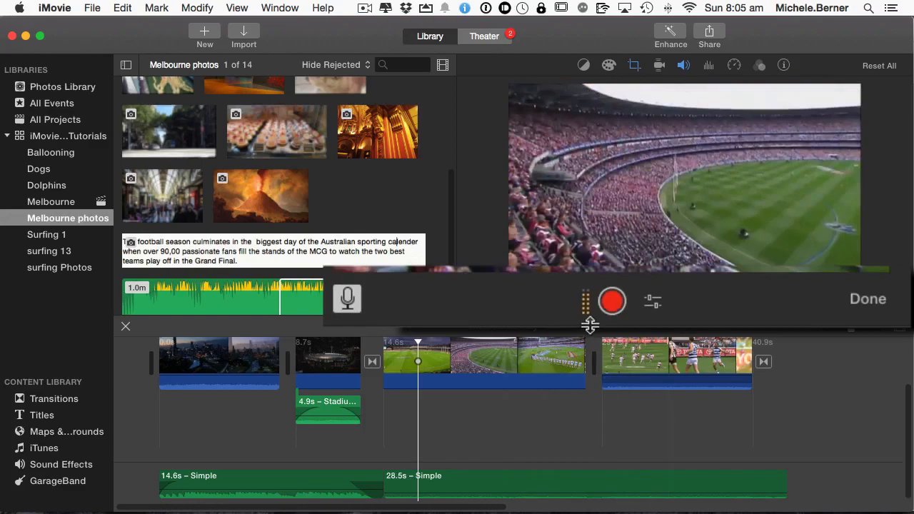
{"action": "mouse_move", "coordinate": [589, 325]}
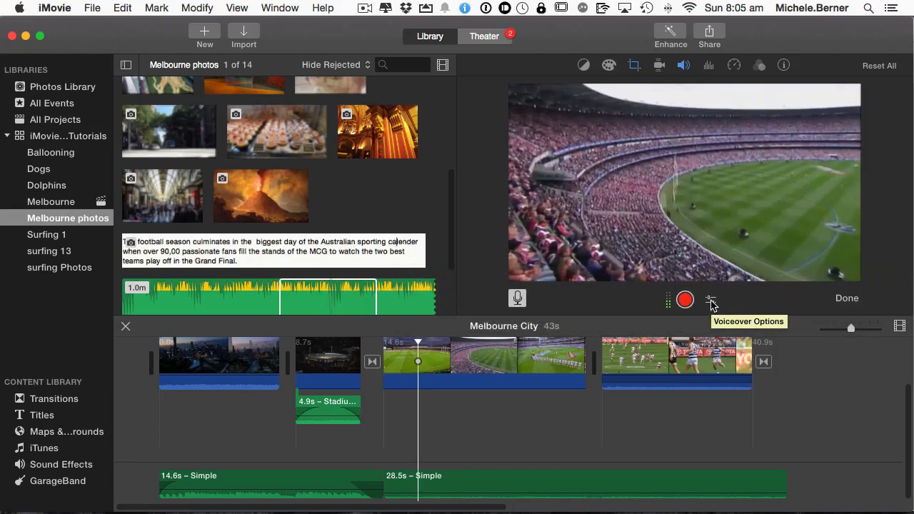
Set voiceover options to 100% input volume, Mute Project on, and Built-in Microphone input
{"action": "left_click", "coordinate": [711, 299]}
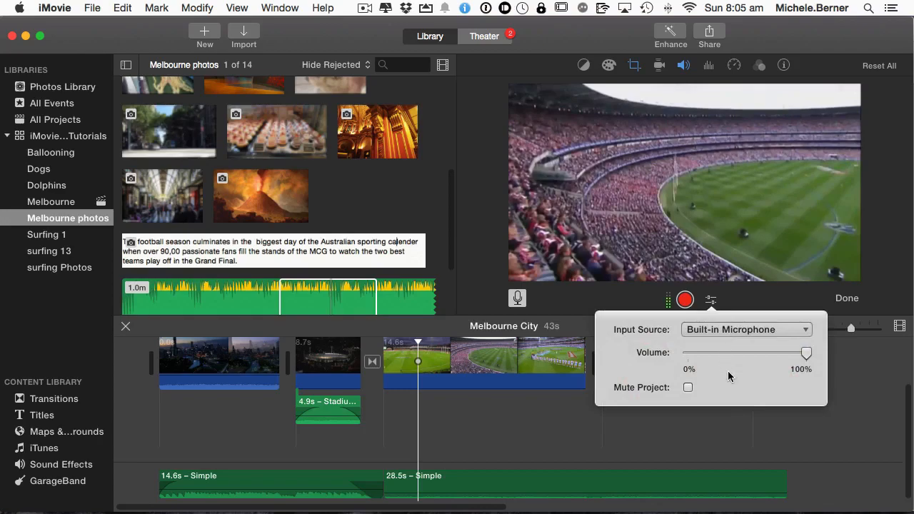
{"action": "mouse_move", "coordinate": [728, 374]}
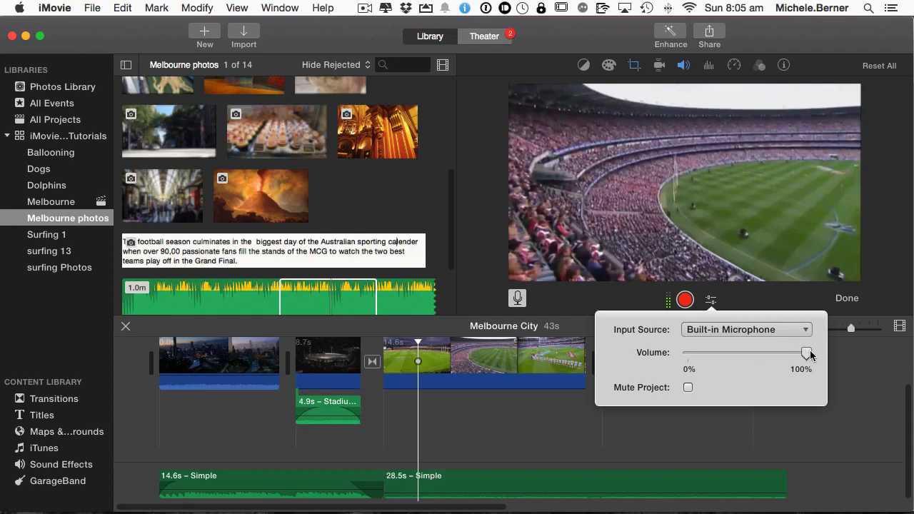
{"action": "left_click_drag", "start_coordinate": [806, 353], "coordinate": [748, 353]}
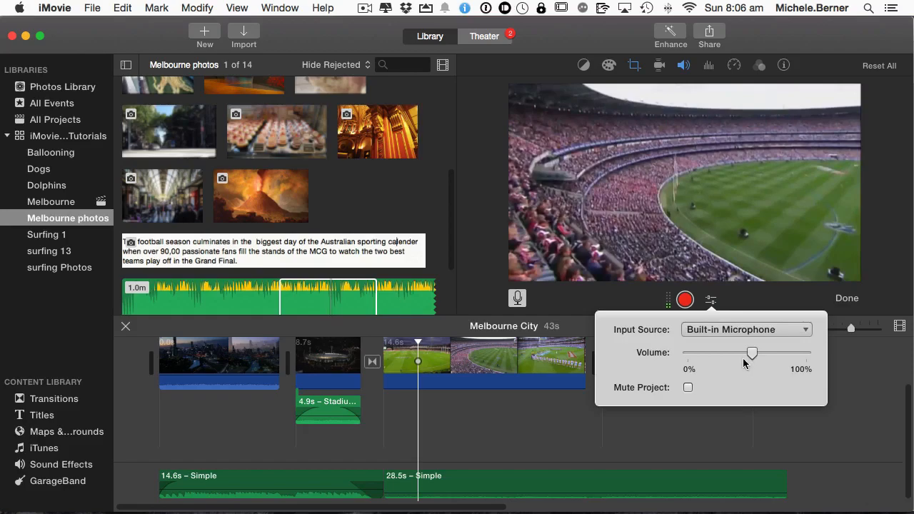
{"action": "left_click_drag", "start_coordinate": [752, 353], "coordinate": [805, 353]}
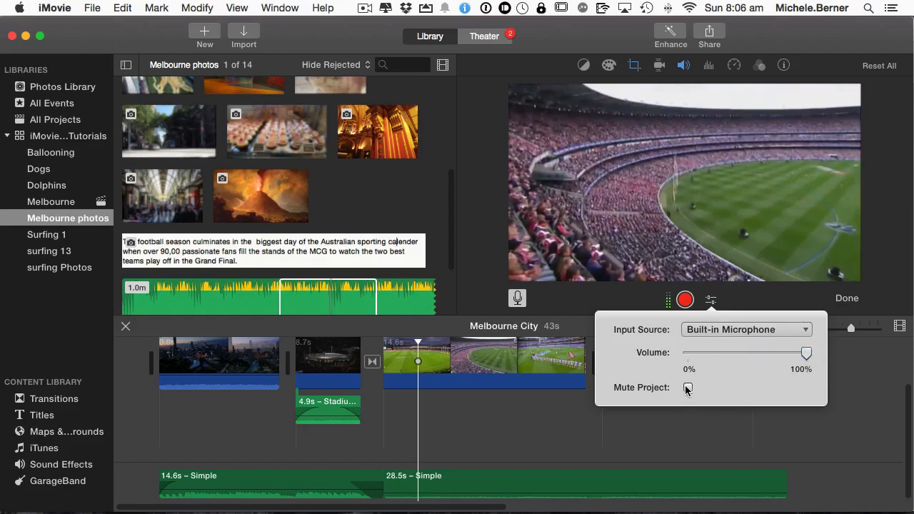
{"action": "left_click", "coordinate": [688, 388]}
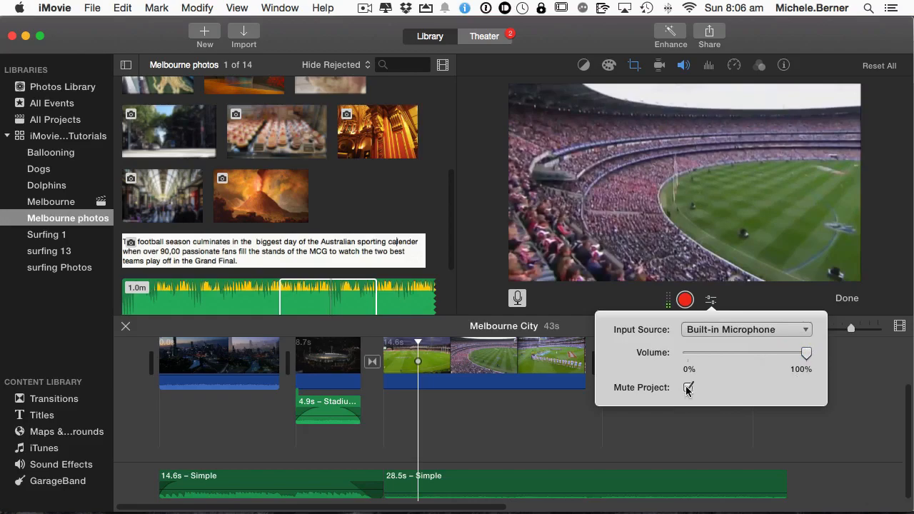
{"action": "left_click", "coordinate": [745, 329]}
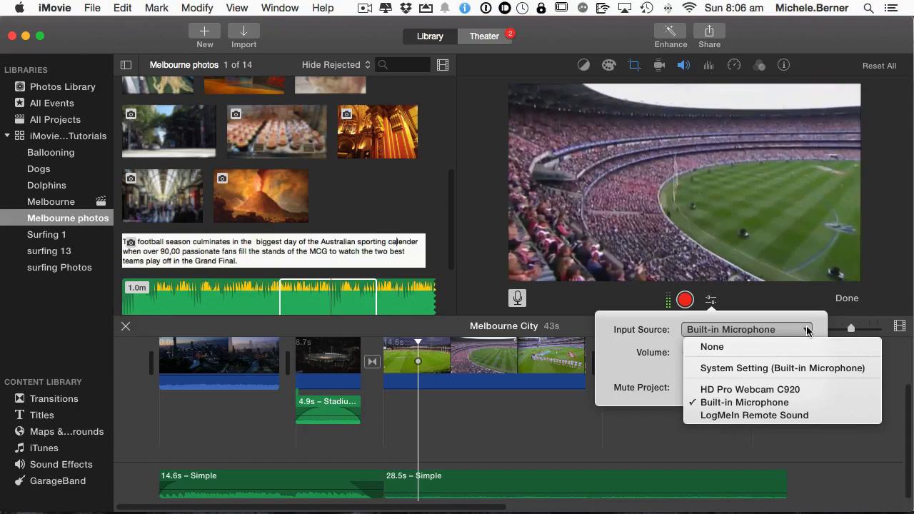
{"action": "mouse_move", "coordinate": [749, 389]}
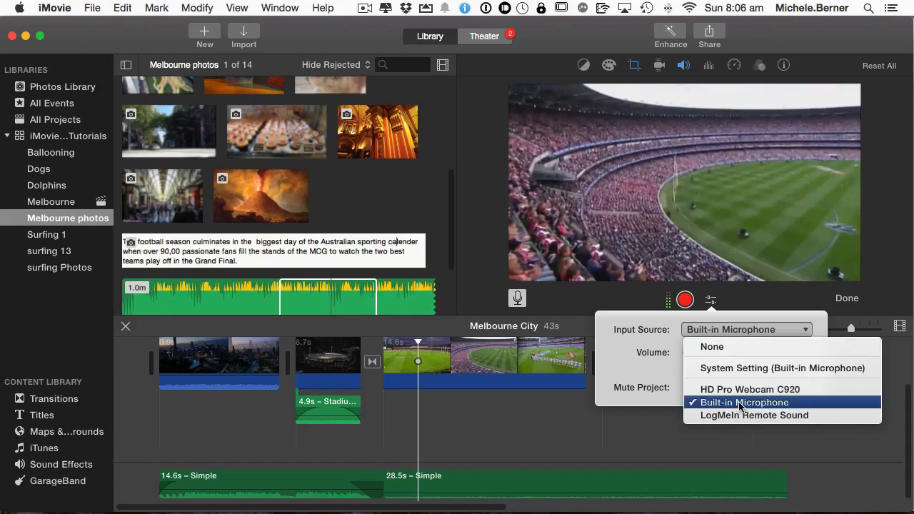
{"action": "left_click", "coordinate": [744, 402]}
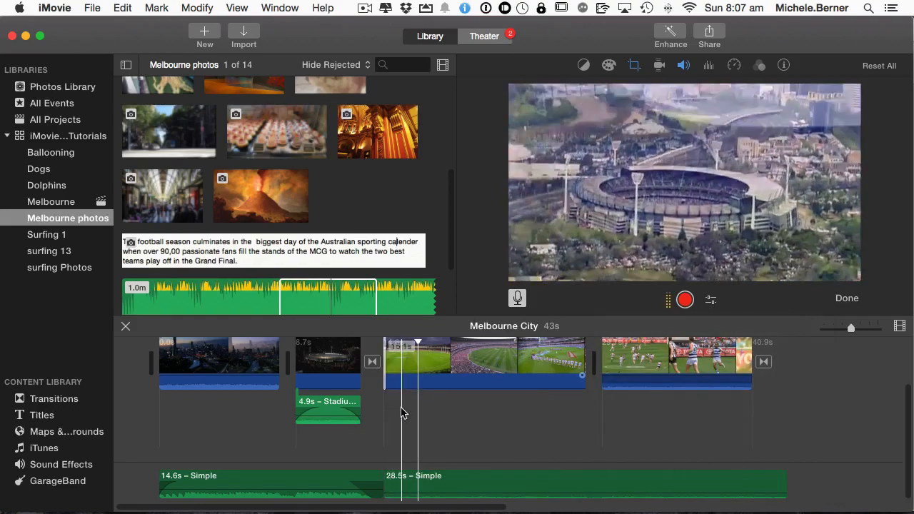
Move the playhead to the left edge of the football ground clip
{"action": "left_click", "coordinate": [483, 360]}
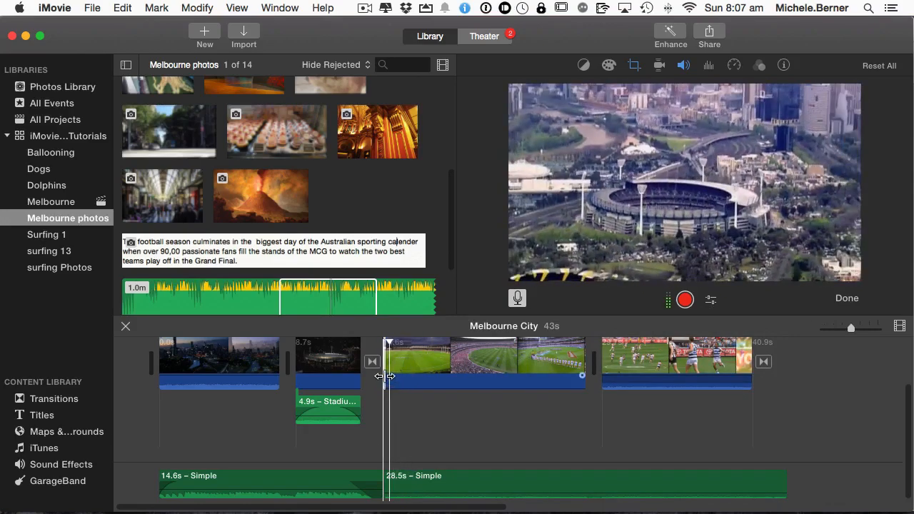
{"action": "left_click", "coordinate": [484, 361]}
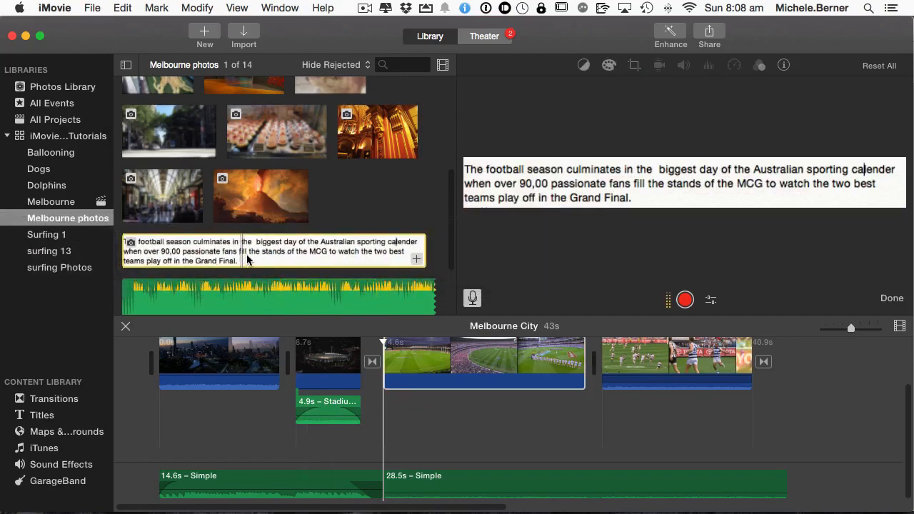
{"action": "mouse_move", "coordinate": [583, 200]}
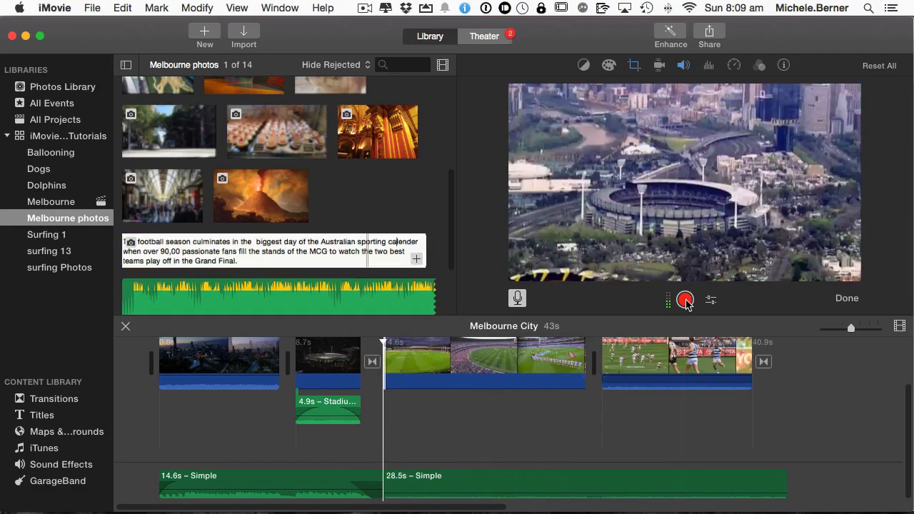
Record the 17-second VO-1: Melbourne City narration from the script
{"action": "left_click", "coordinate": [684, 298]}
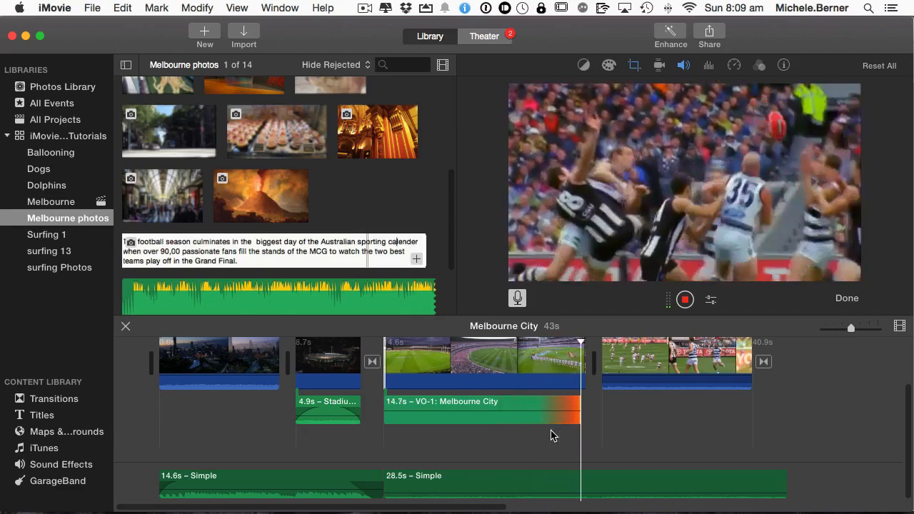
{"action": "left_click", "coordinate": [684, 299]}
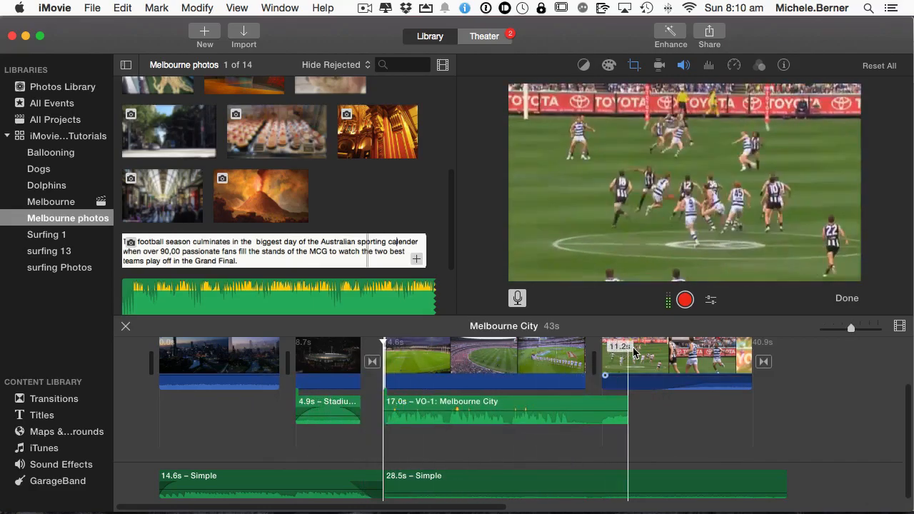
Delete the VO-1 narration clip, leaving the 20.1-second 'footy' audio clip
{"action": "left_click", "coordinate": [675, 361]}
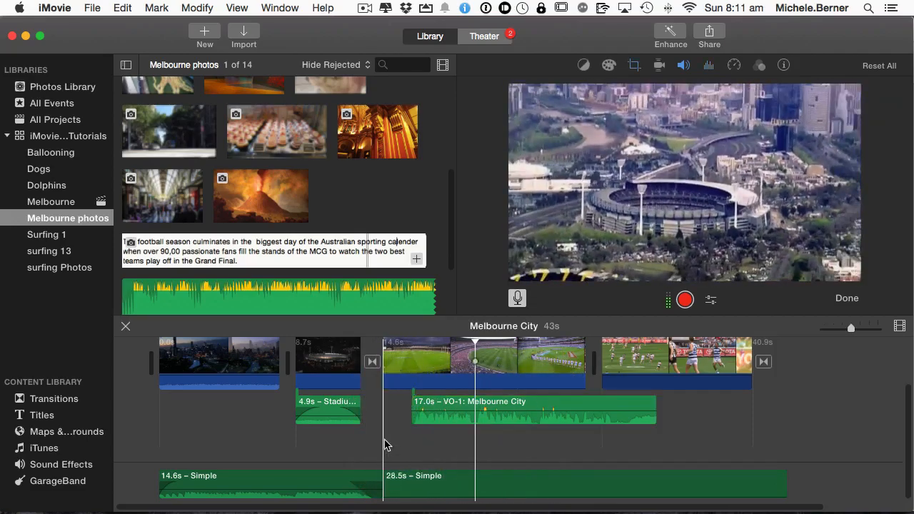
{"action": "left_click", "coordinate": [532, 409]}
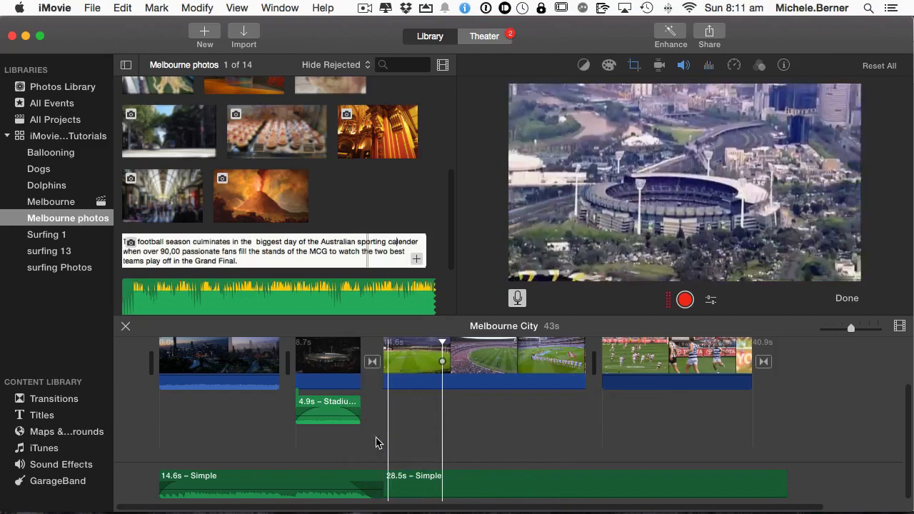
{"action": "left_click", "coordinate": [51, 202]}
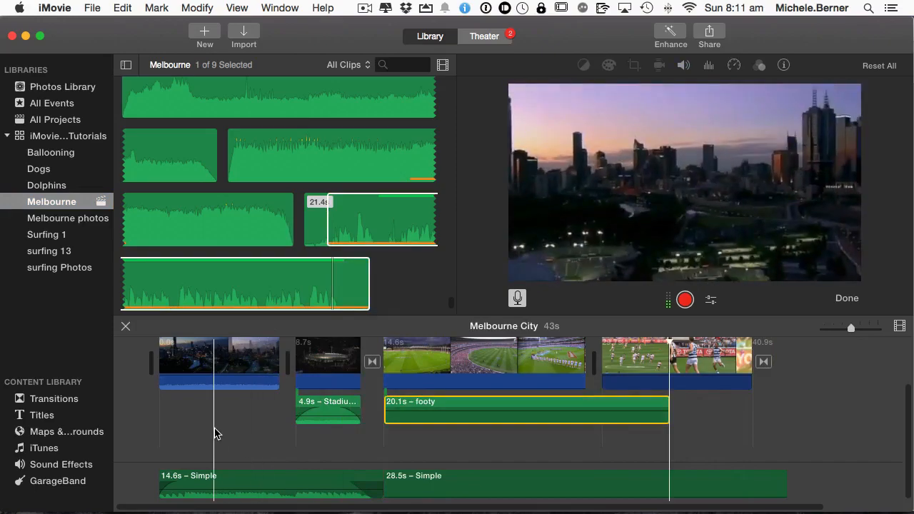
Select the stadium crowd footage clip and mute its sound to 0%
{"action": "left_click", "coordinate": [484, 360]}
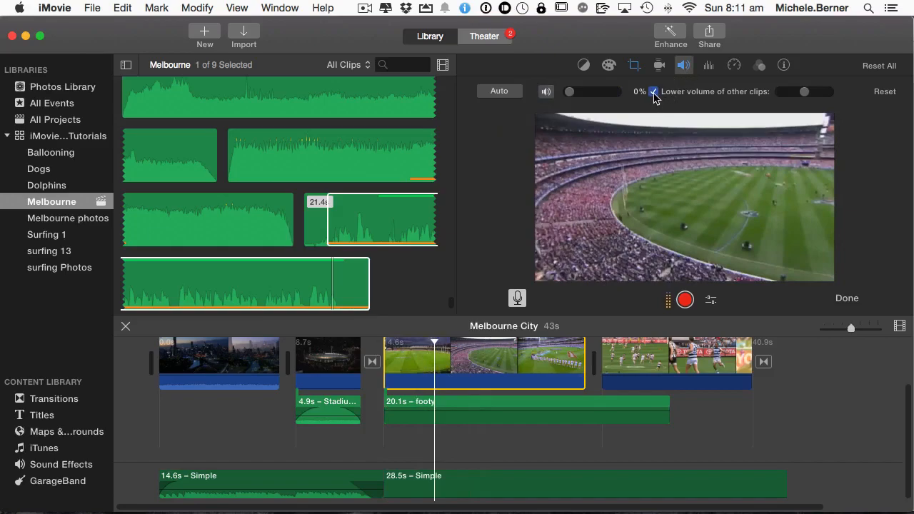
{"action": "mouse_move", "coordinate": [653, 92]}
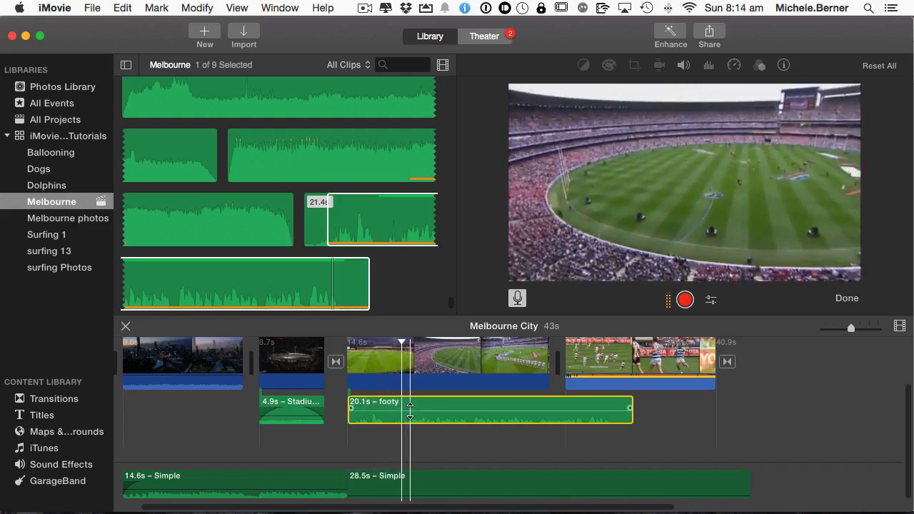
Trim the end of the 'footy' audio clip to 16.0 seconds, then select the night stadium clip
{"action": "right_click", "coordinate": [409, 409]}
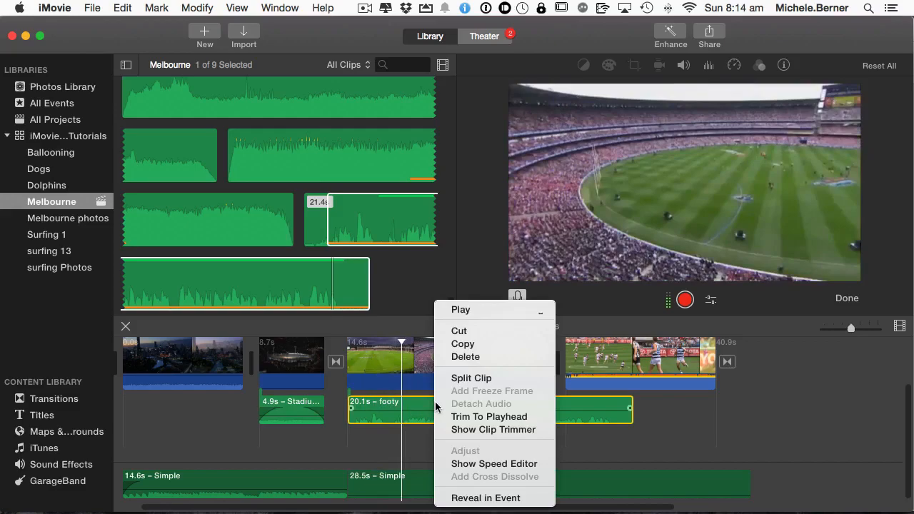
{"action": "left_click", "coordinate": [471, 378]}
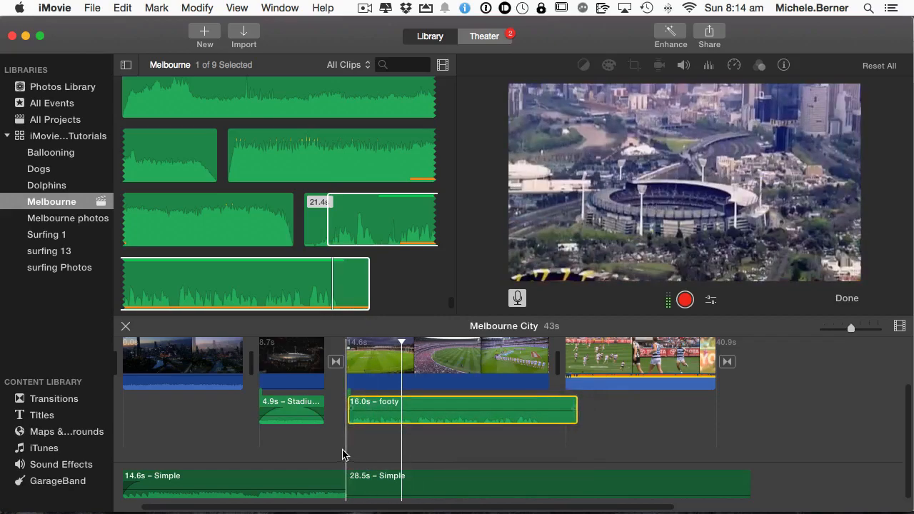
{"action": "left_click", "coordinate": [290, 409]}
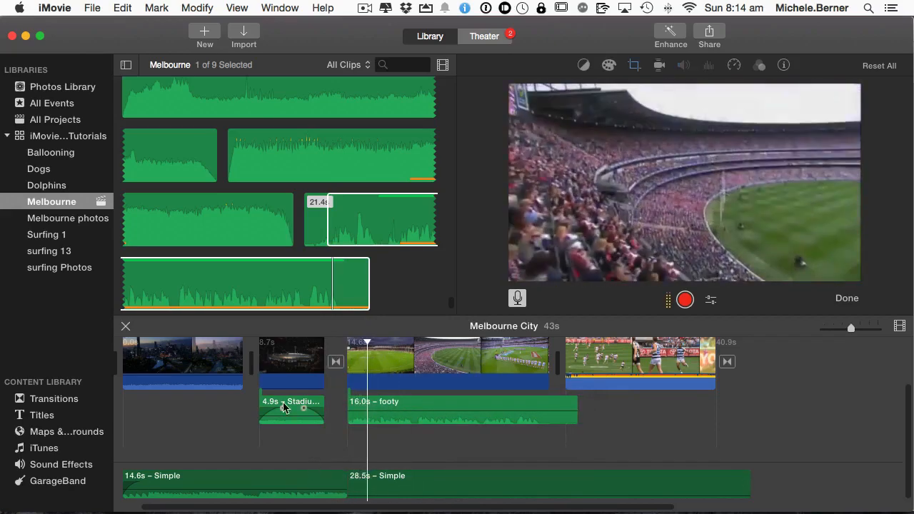
{"action": "left_click", "coordinate": [290, 362]}
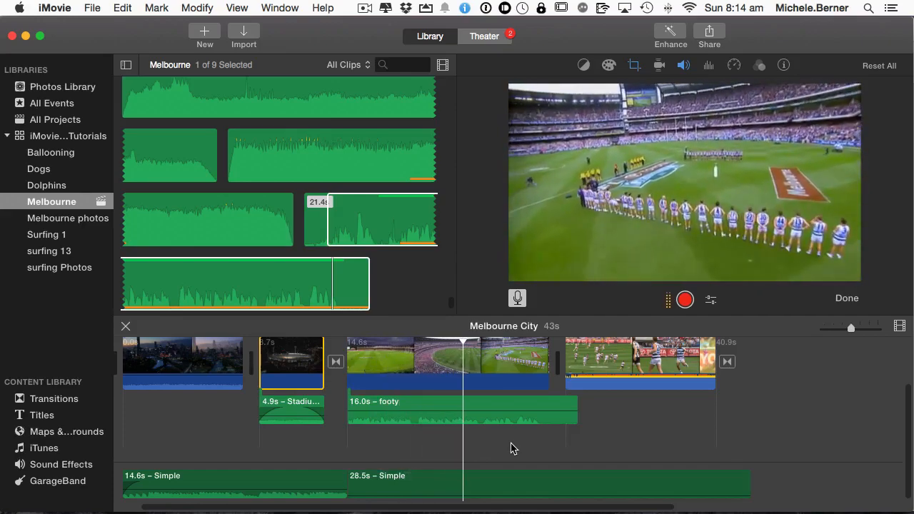
Trim 'footy' audio to 14.8 seconds and raise the final players clip's volume
{"action": "left_click", "coordinate": [489, 355]}
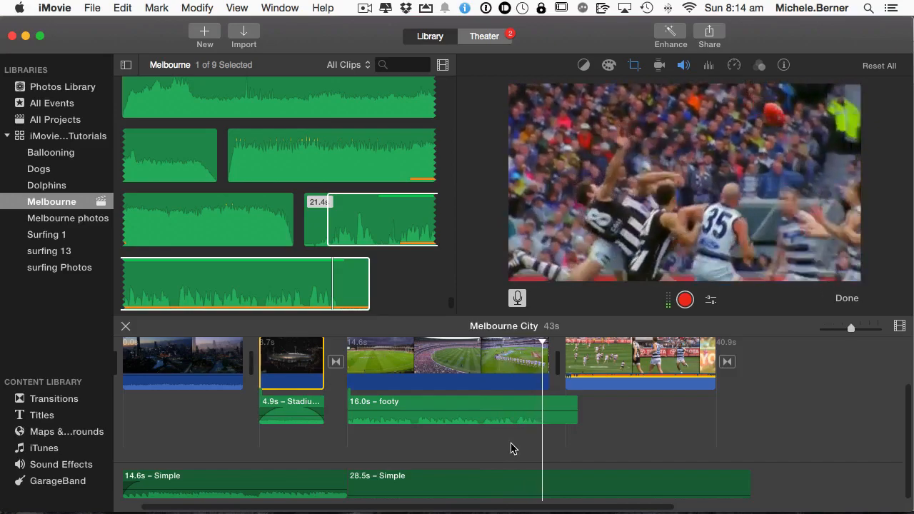
{"action": "left_click", "coordinate": [460, 411]}
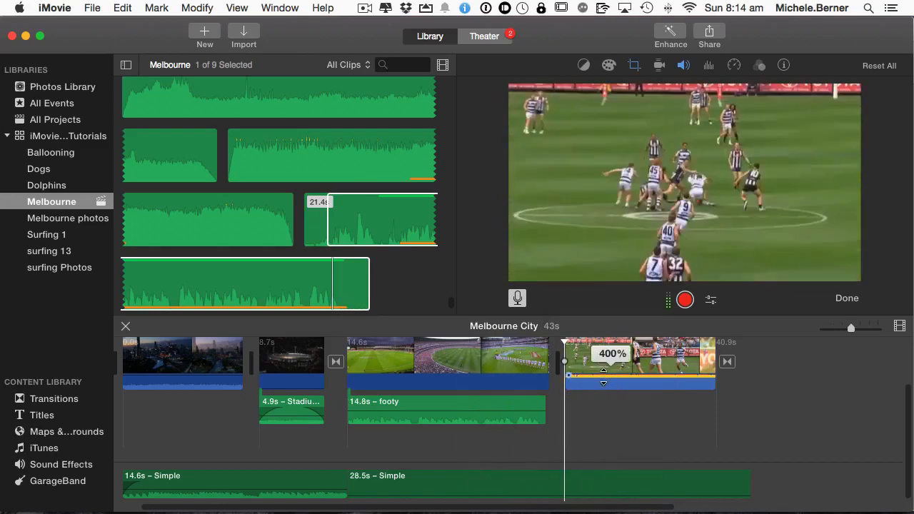
{"action": "left_click_drag", "start_coordinate": [603, 370], "coordinate": [603, 376]}
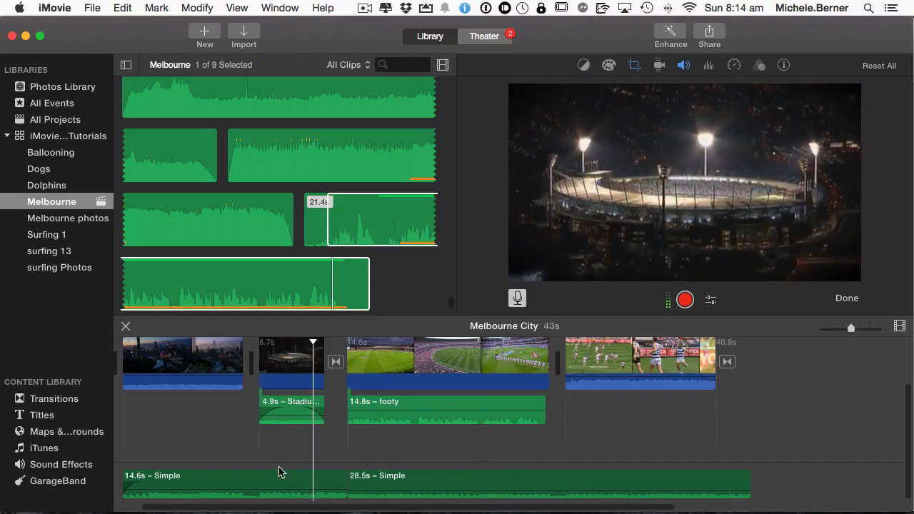
Turn the 28.5-second 'Simple' music clip down to about 6% volume
{"action": "left_click", "coordinate": [682, 64]}
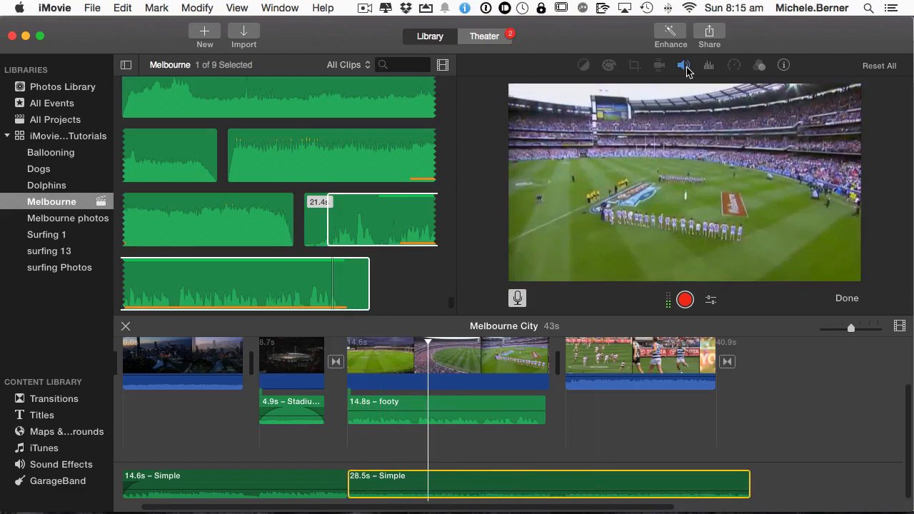
{"action": "left_click", "coordinate": [682, 65]}
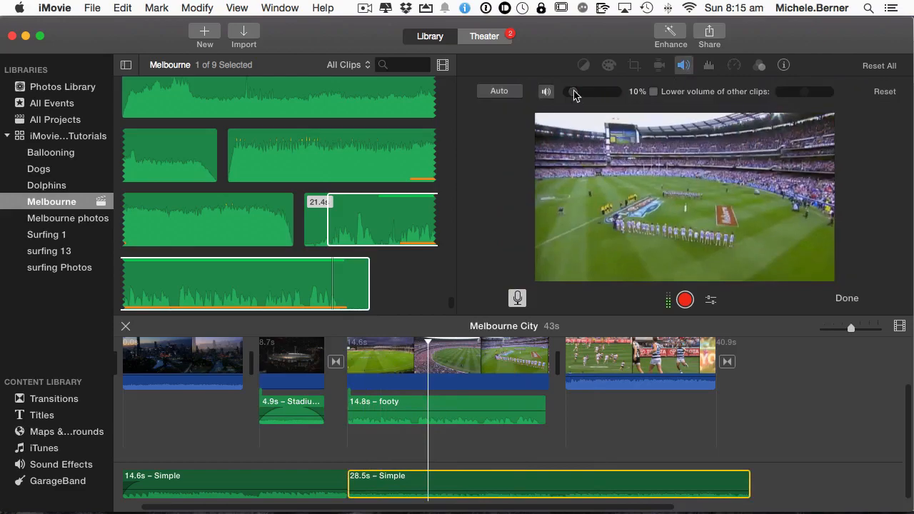
{"action": "left_click_drag", "start_coordinate": [571, 92], "coordinate": [586, 91]}
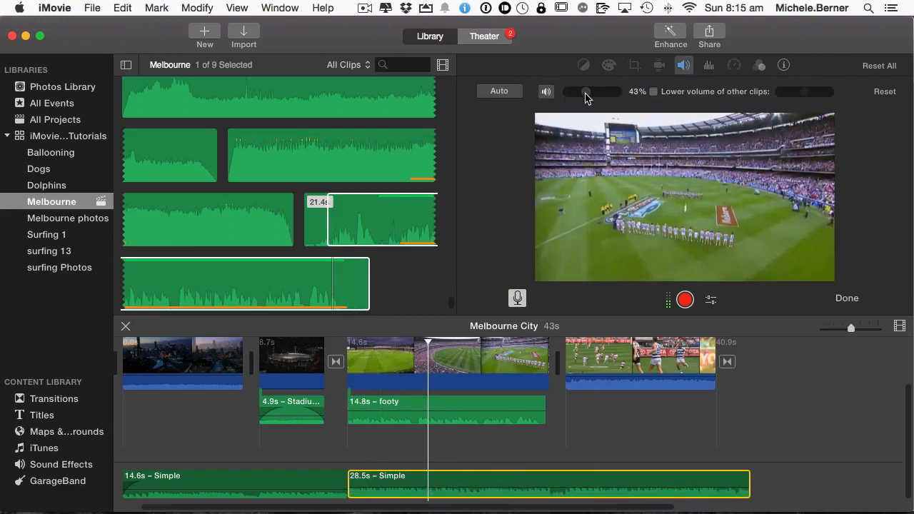
{"action": "left_click_drag", "start_coordinate": [587, 91], "coordinate": [571, 91]}
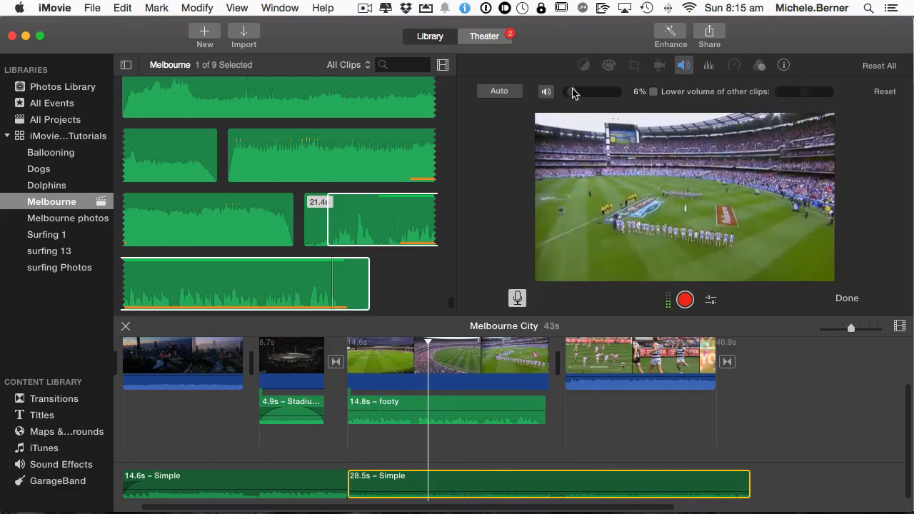
{"action": "left_click_drag", "start_coordinate": [571, 92], "coordinate": [575, 91]}
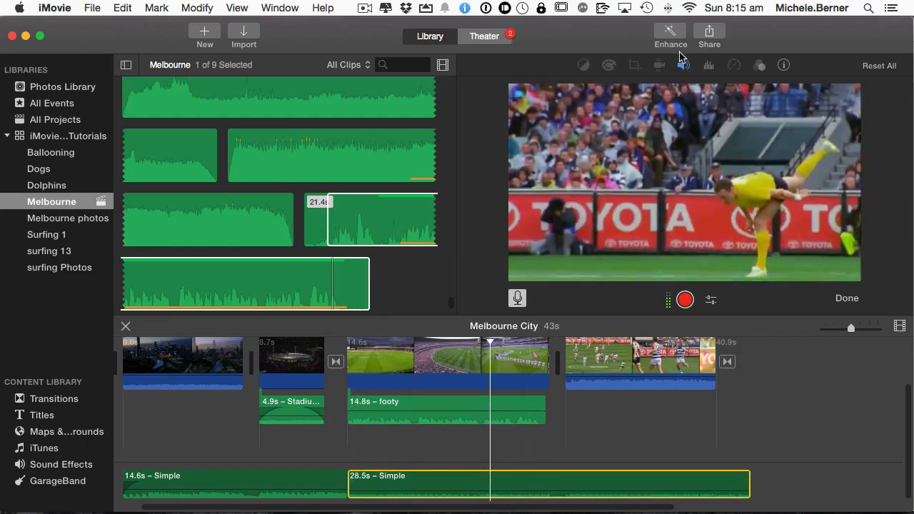
{"action": "left_click", "coordinate": [683, 65]}
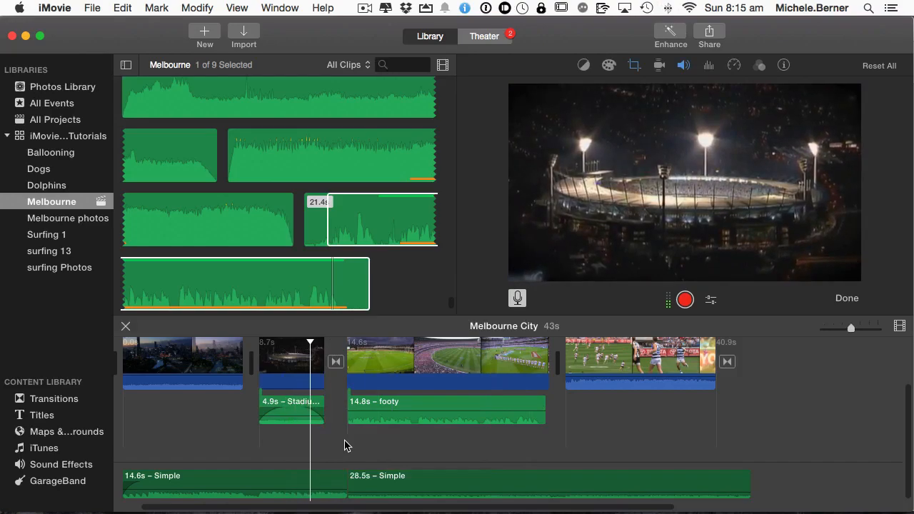
Add a fade-out of about 1.6s at the end of the 14.6-second 'Simple' music clip
{"action": "left_click", "coordinate": [342, 355]}
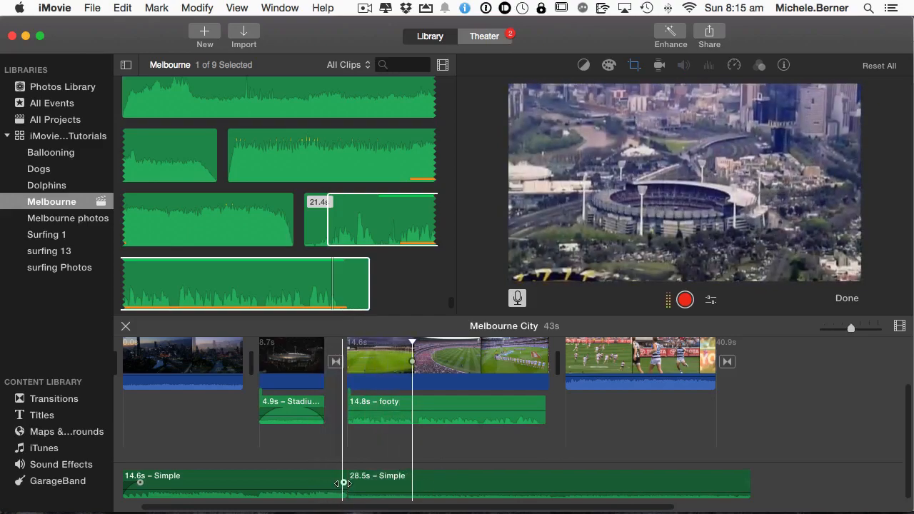
{"action": "left_click_drag", "start_coordinate": [345, 482], "coordinate": [318, 483]}
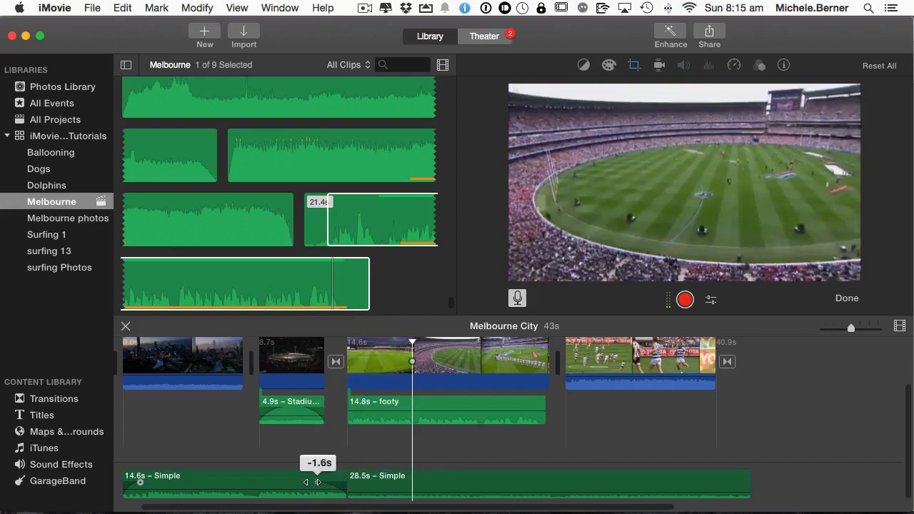
{"action": "left_click_drag", "start_coordinate": [318, 482], "coordinate": [350, 482]}
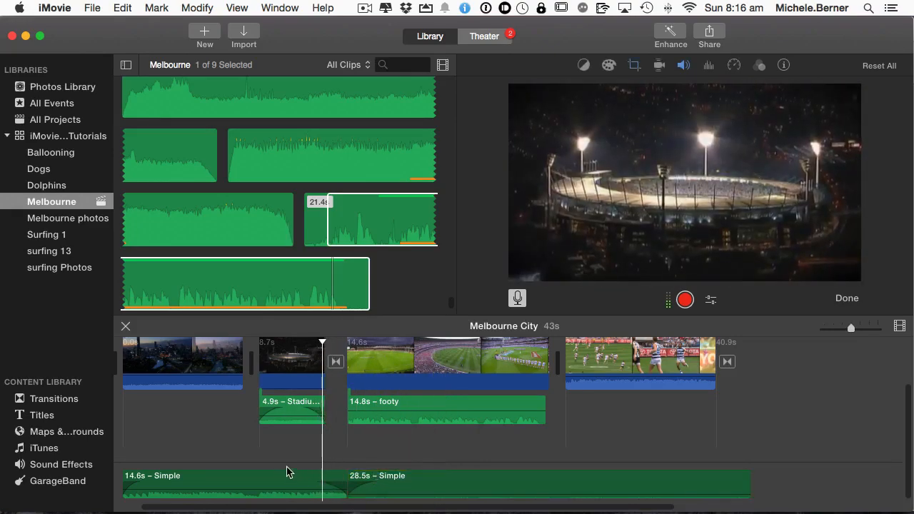
{"action": "left_click", "coordinate": [356, 349]}
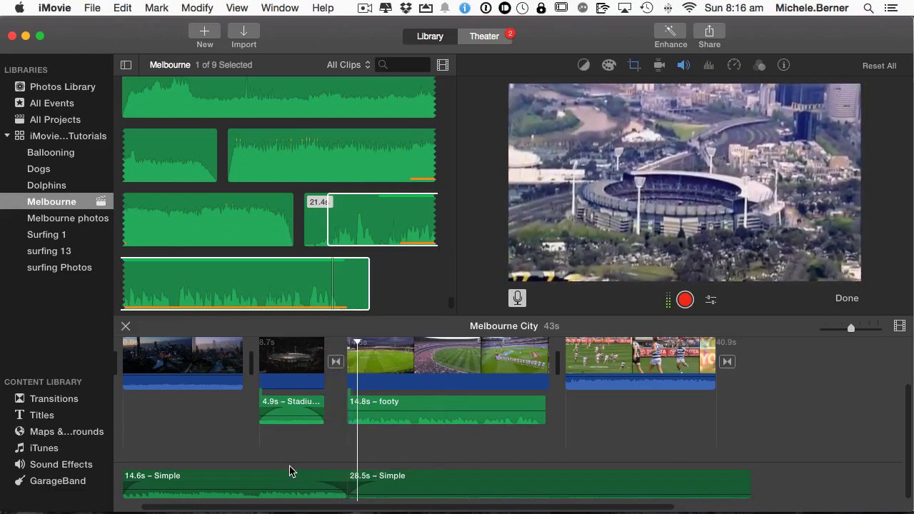